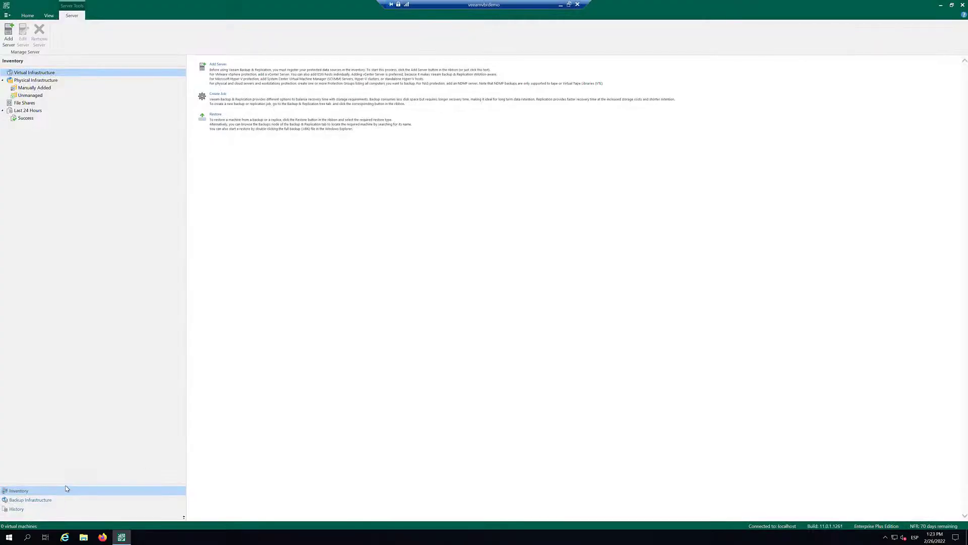
mouse_move(113, 431)
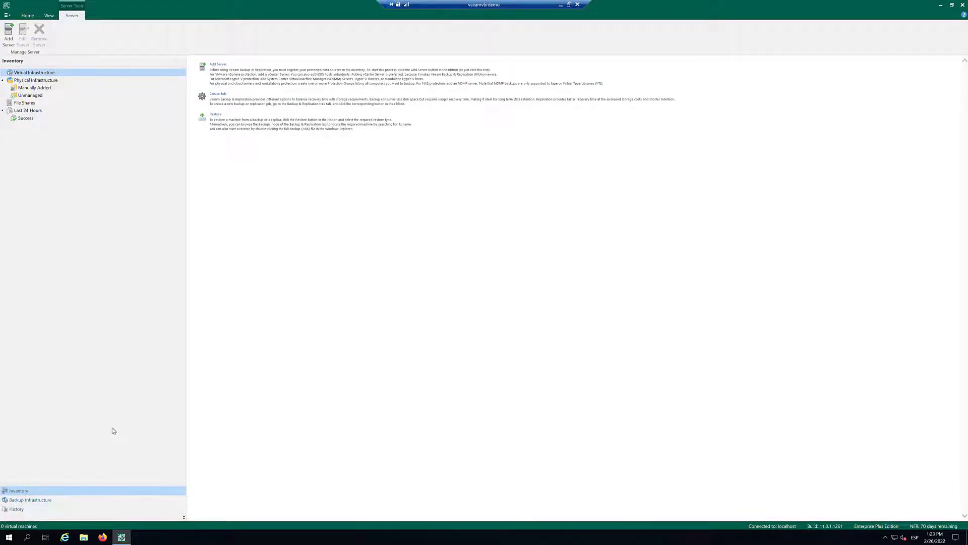
mouse_move(372, 396)
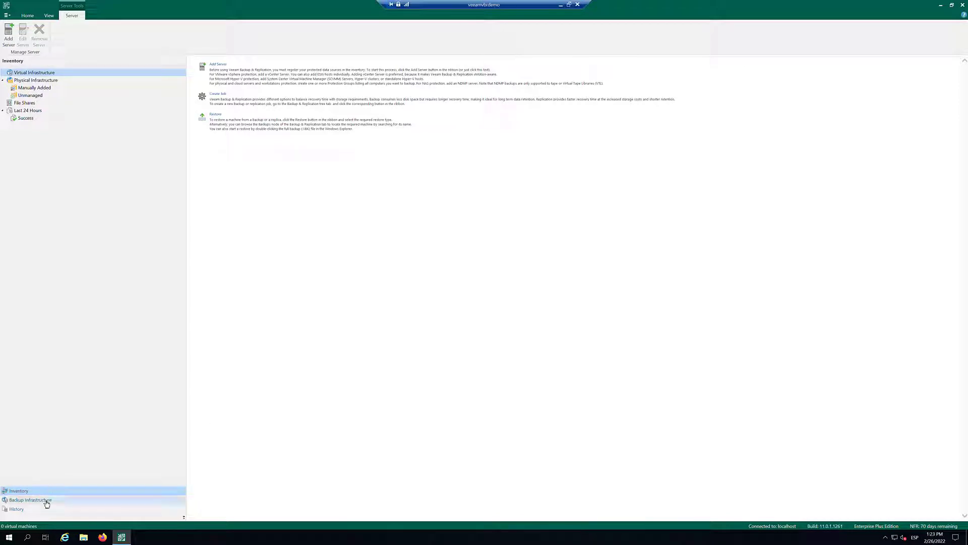
- Open Managed Servers under Backup Infrastructure and bring up the Add Server dialog
left_click(30, 498)
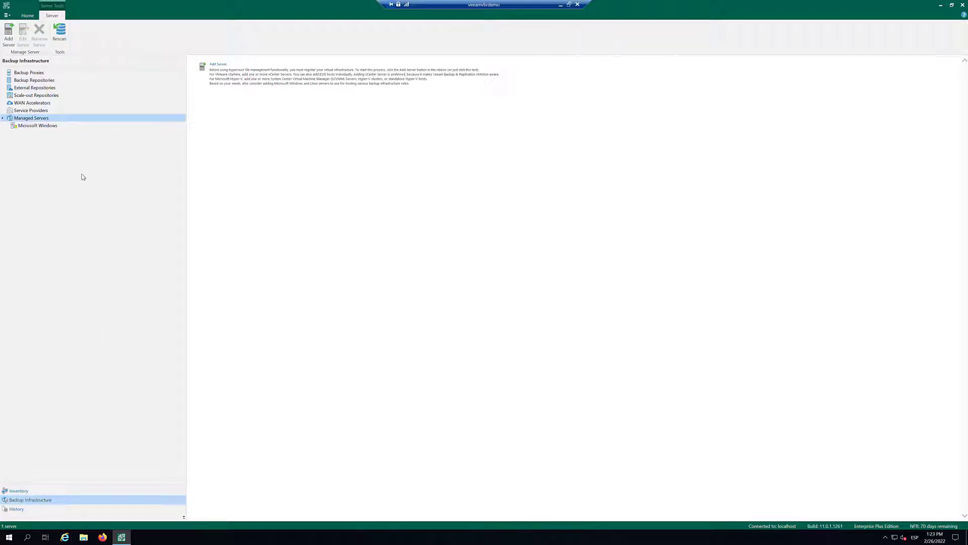
mouse_move(74, 118)
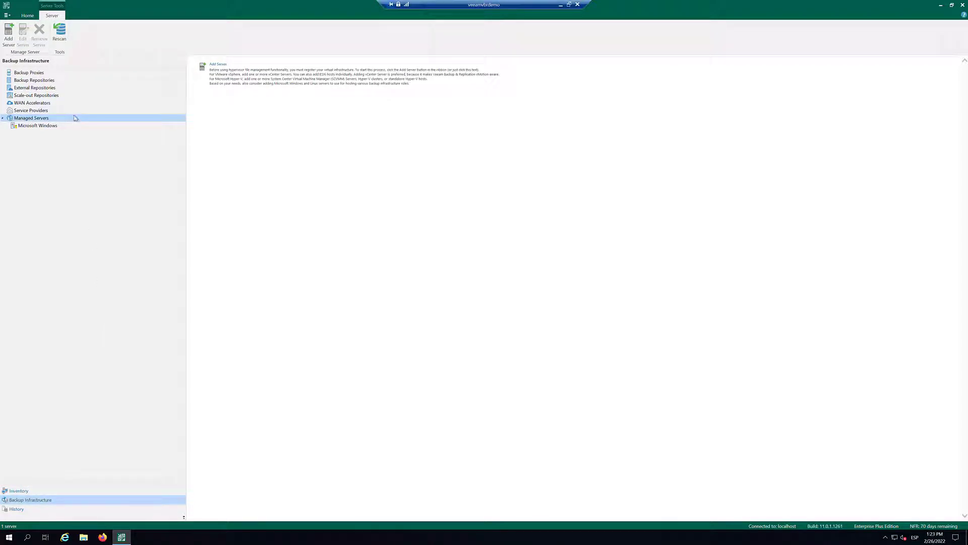
left_click(8, 33)
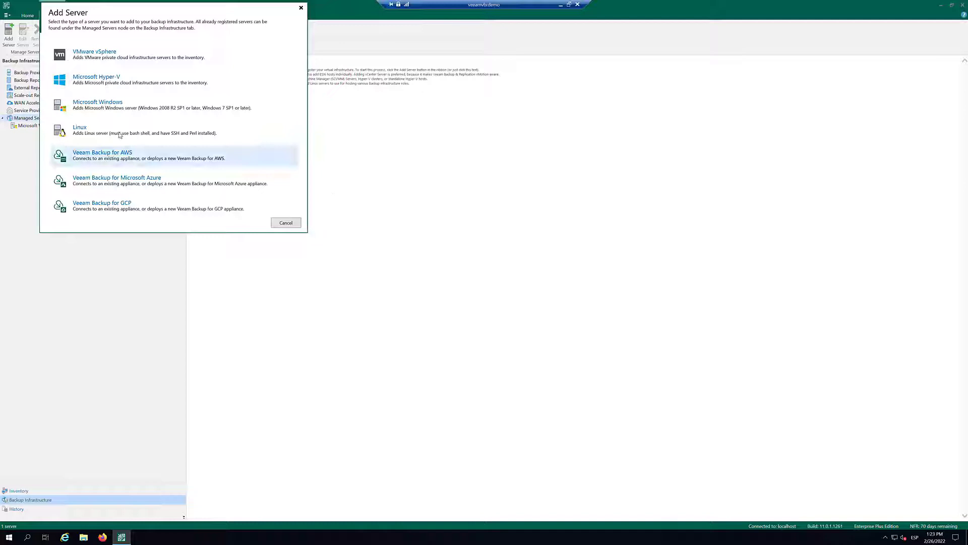
- Add a Microsoft Windows server with DNS name VeeamProxyWin02.homelab.local and proceed to credentials
left_click(97, 102)
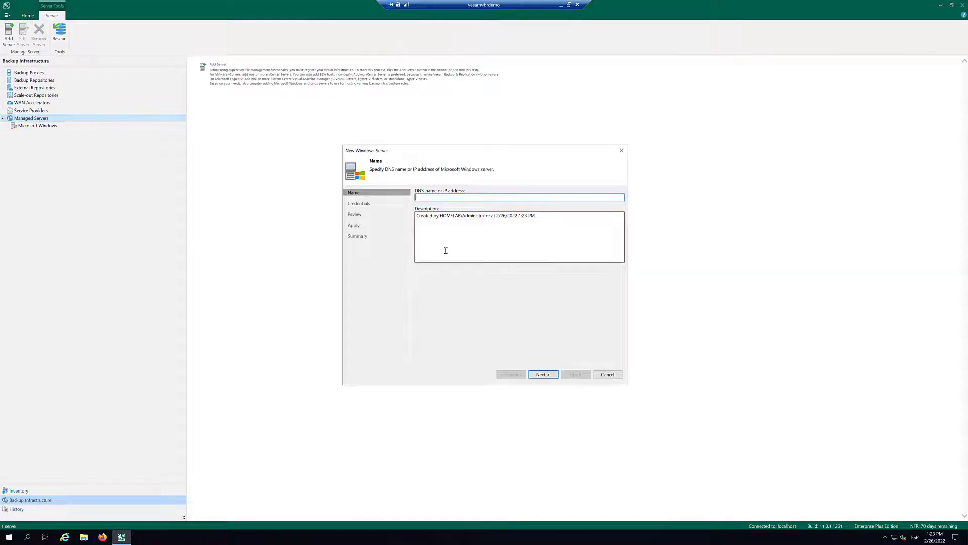
mouse_move(699, 245)
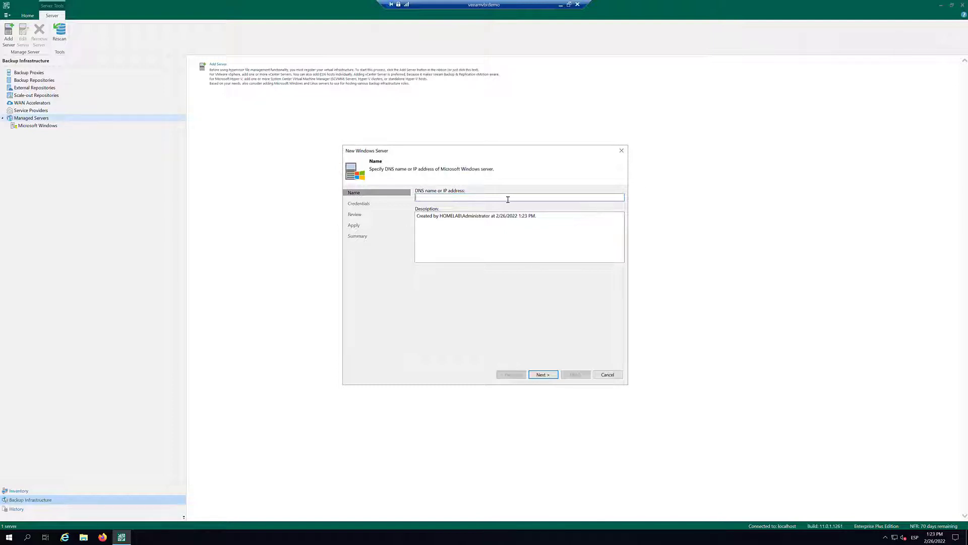
type("VeeamProxyWin02.homelab.local")
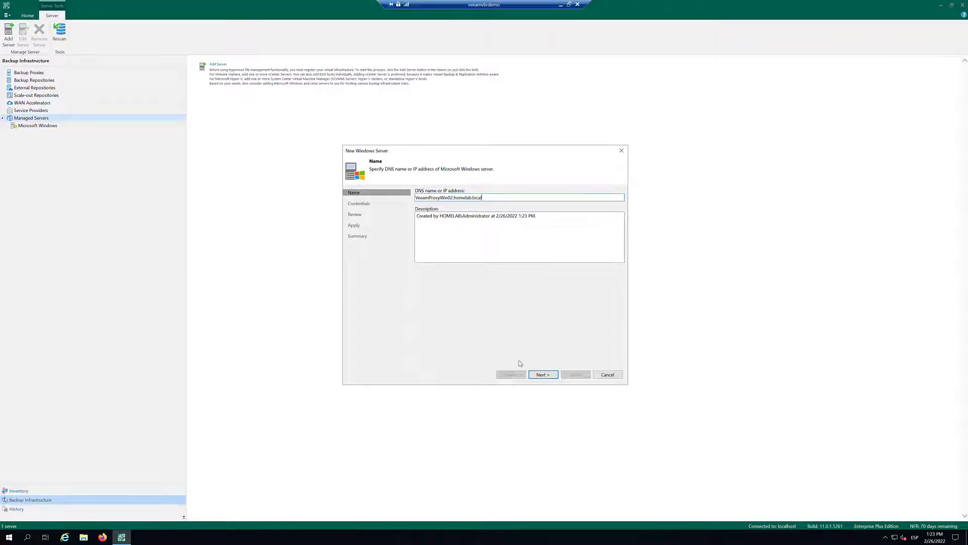
left_click(543, 374)
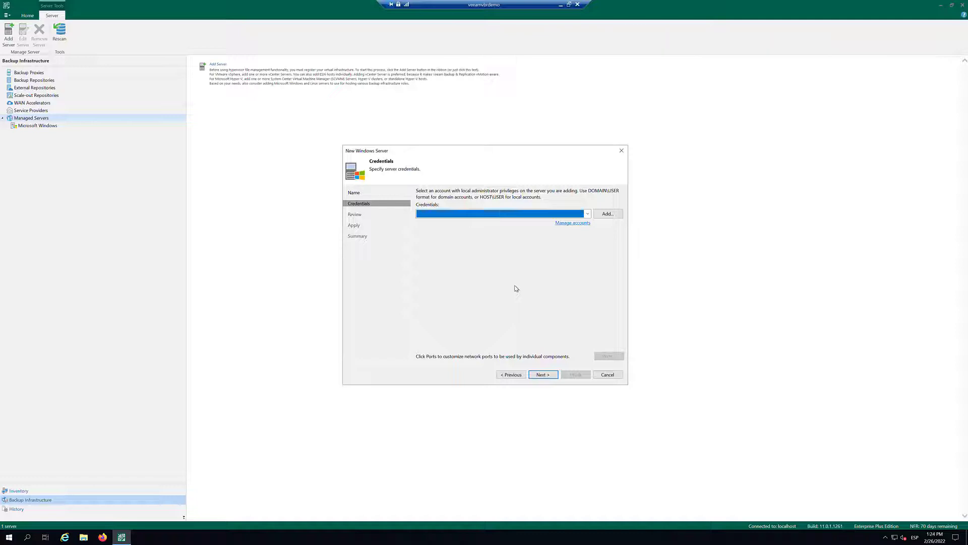
mouse_move(540, 256)
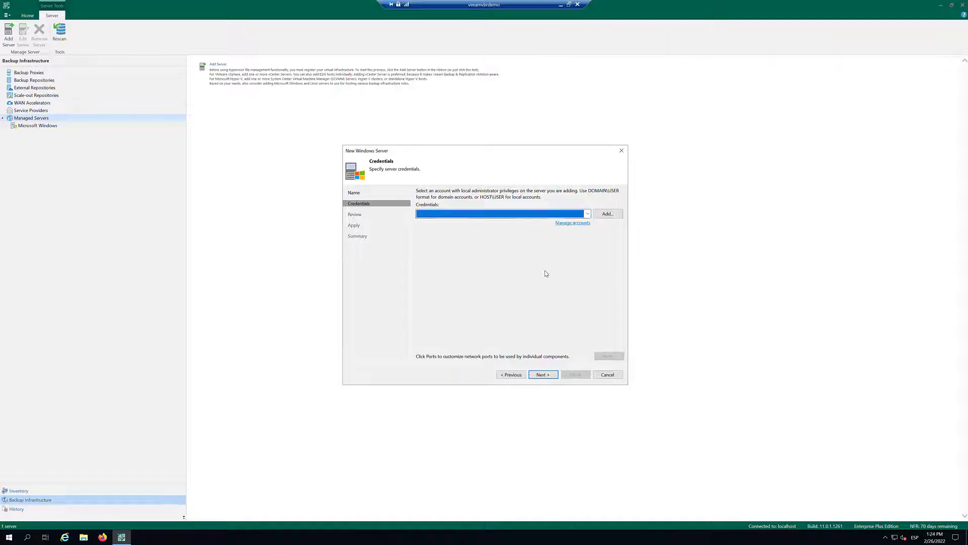
mouse_move(546, 289)
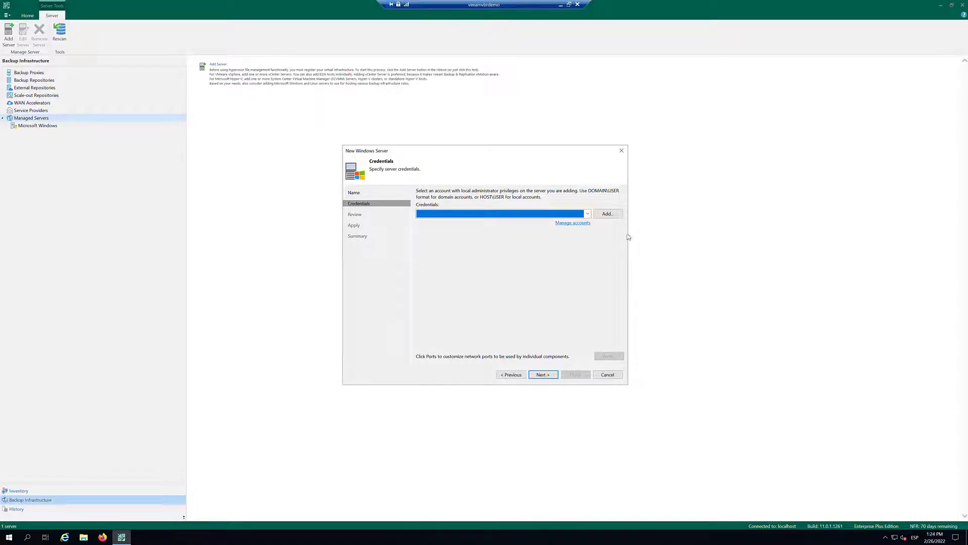
- Open the Credentials dialog to add a new account
left_click(607, 213)
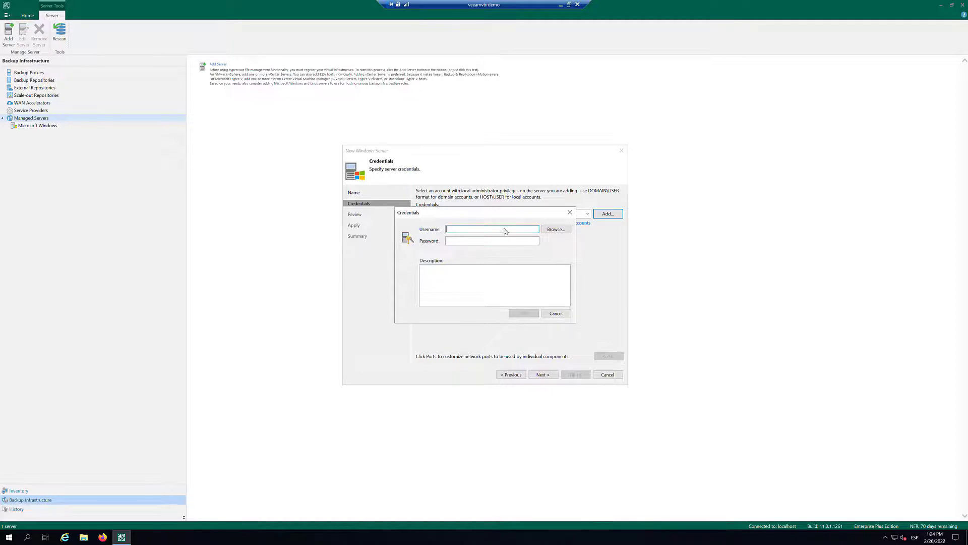
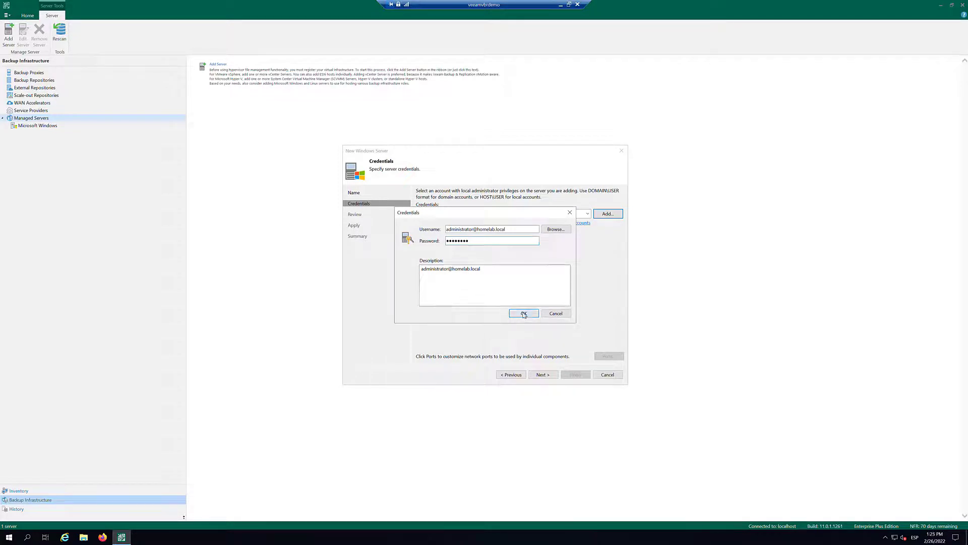
left_click(524, 313)
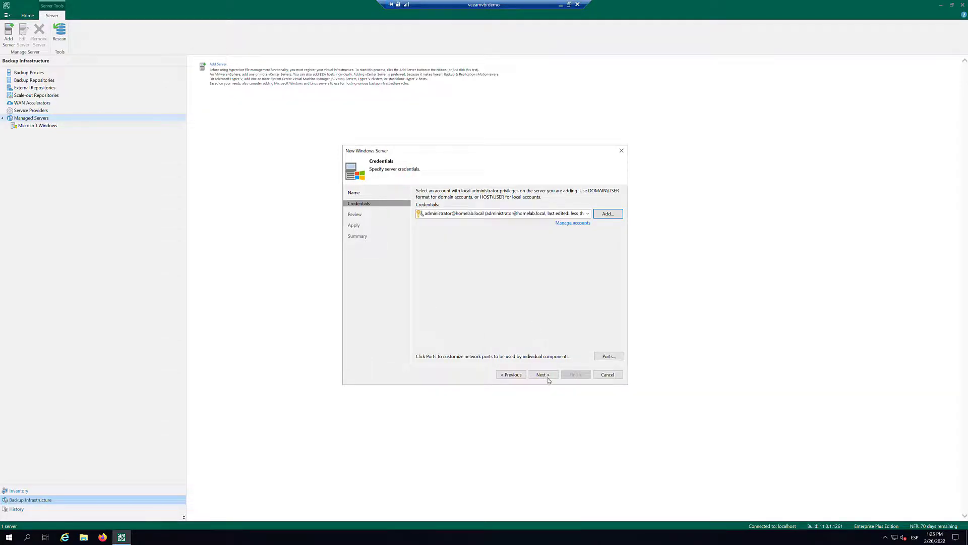
left_click(542, 374)
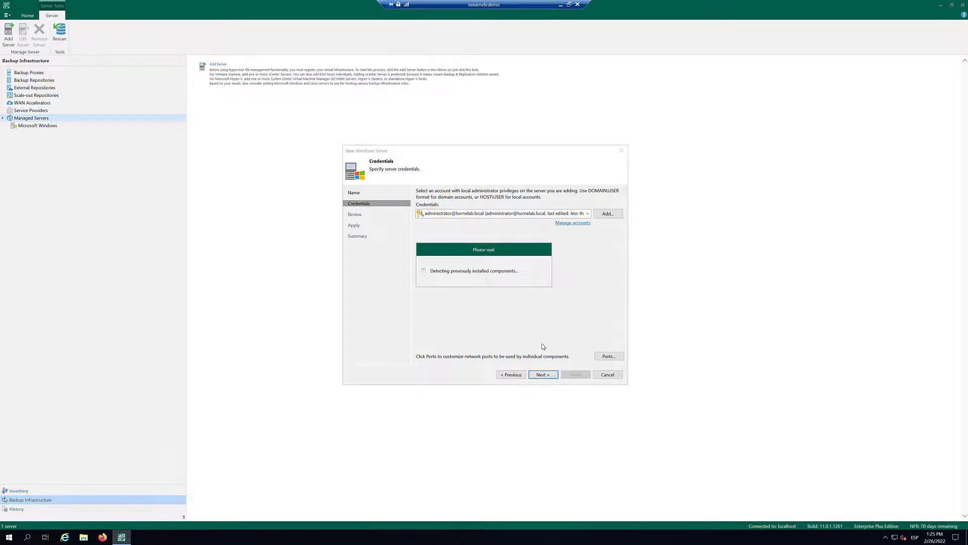
- Advance to the Review page listing the Transport component for installation
left_click(542, 374)
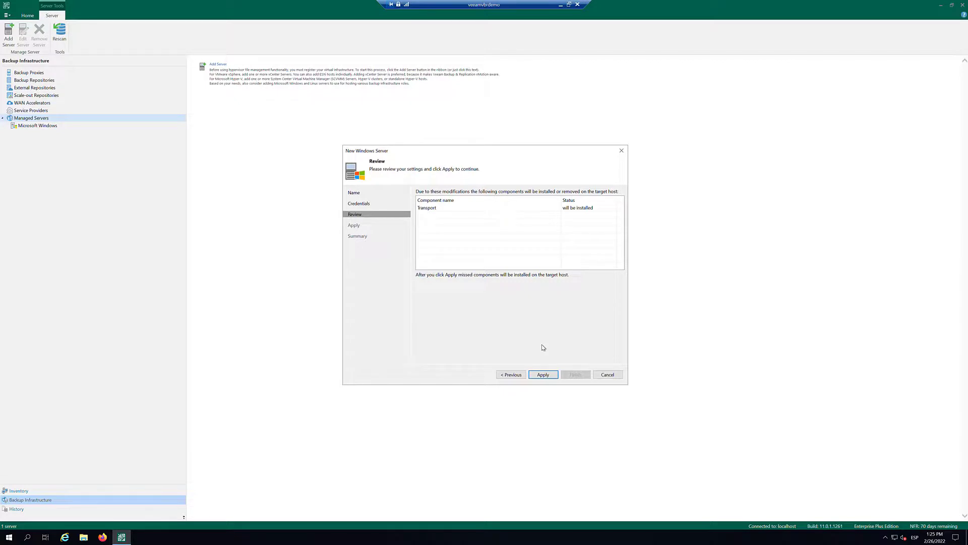
mouse_move(555, 366)
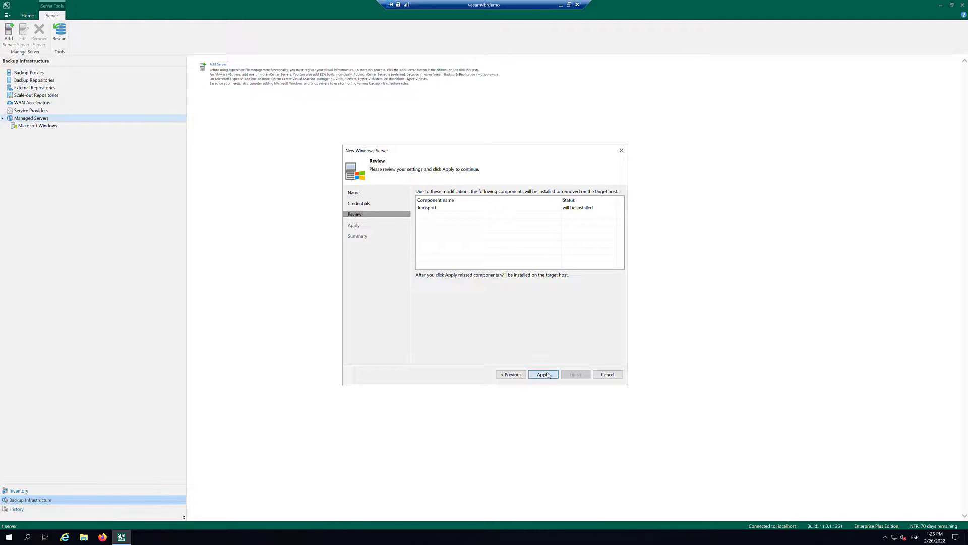
- Apply and install the Transport component, then finish the wizard for VeeamProxyWin02.homelab.local
left_click(542, 375)
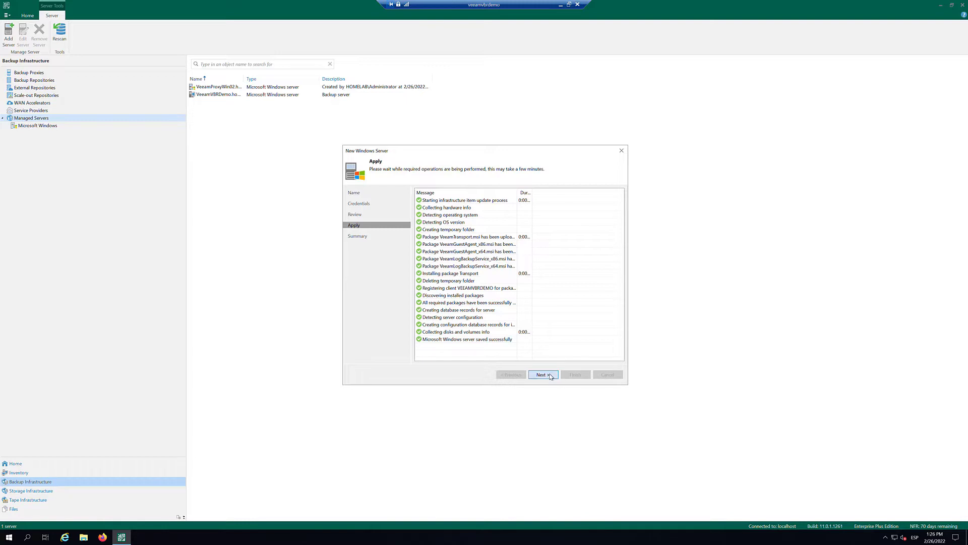
left_click(542, 374)
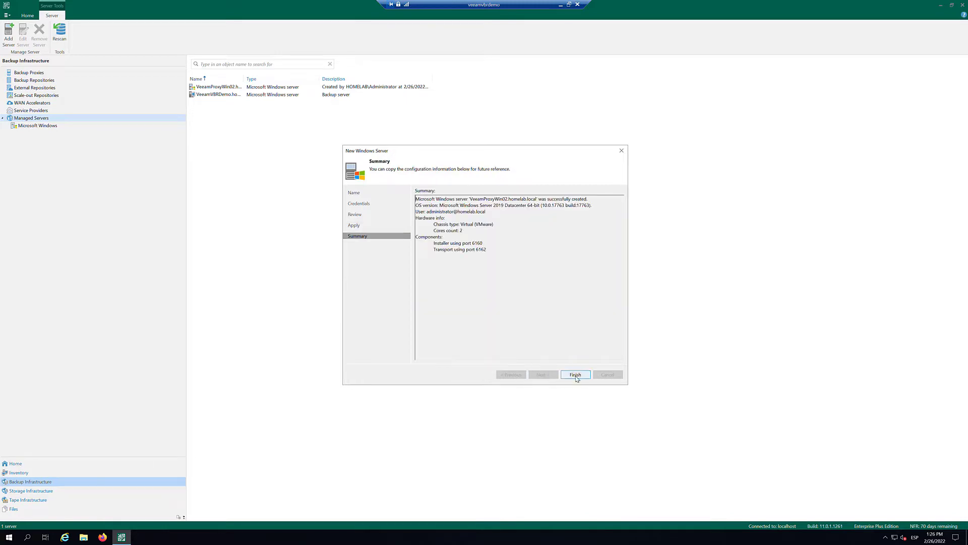
left_click(575, 374)
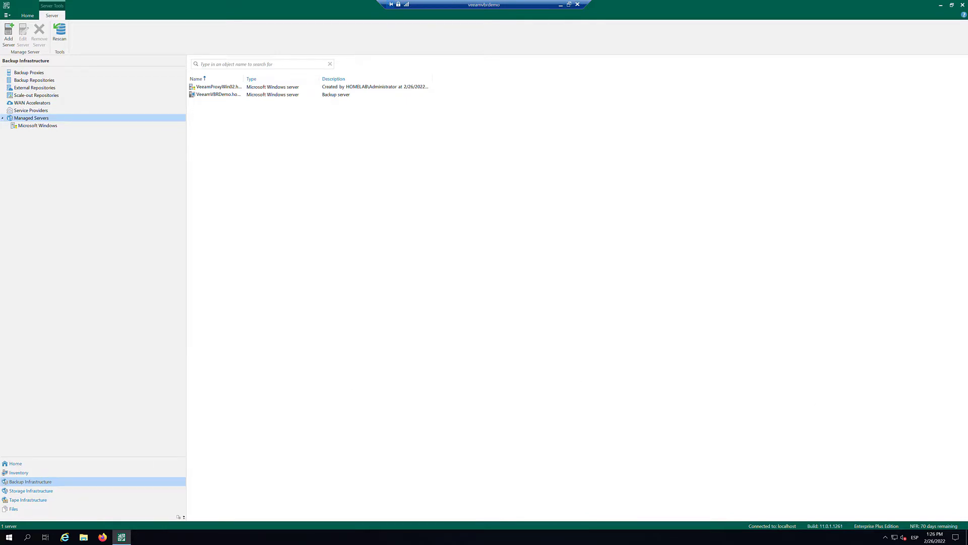